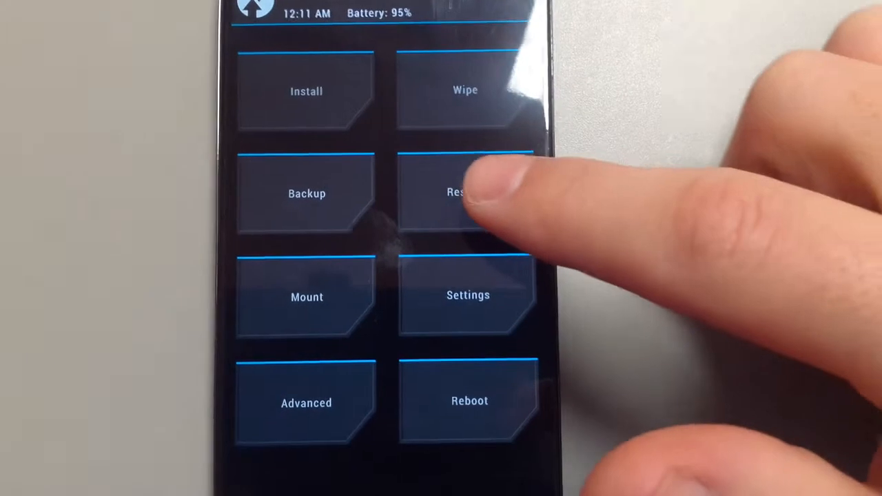
Open TWRP's Restore screen listing the three saved backups on internal storage
left_click(465, 193)
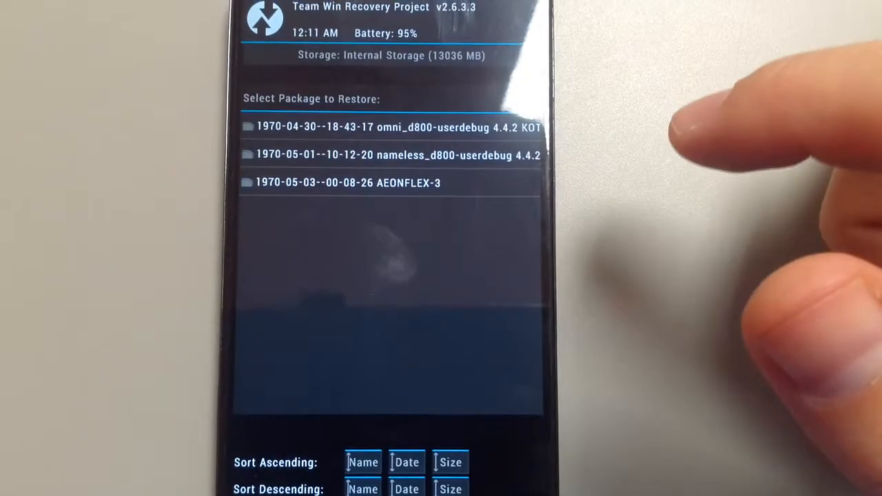